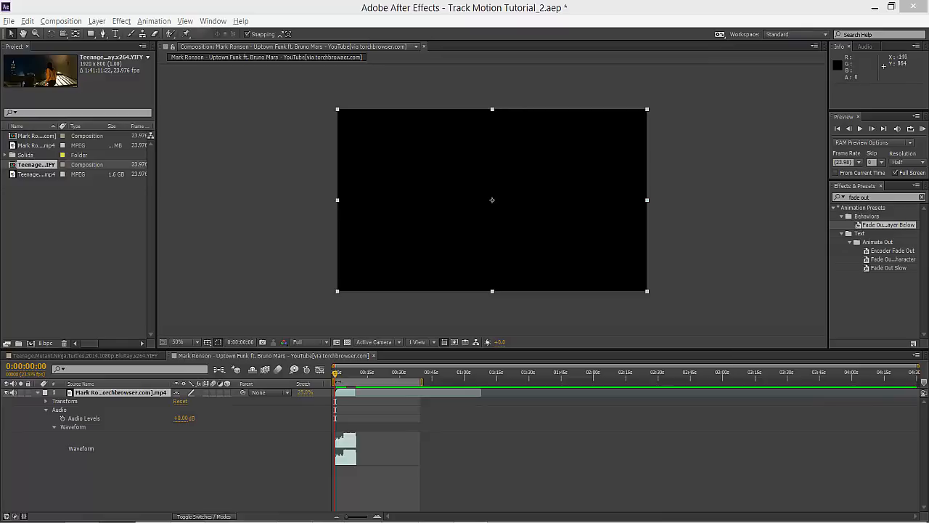
Scrub through the Uptown Funk footage to preview it, then mute the layer's audio.
left_click(349, 373)
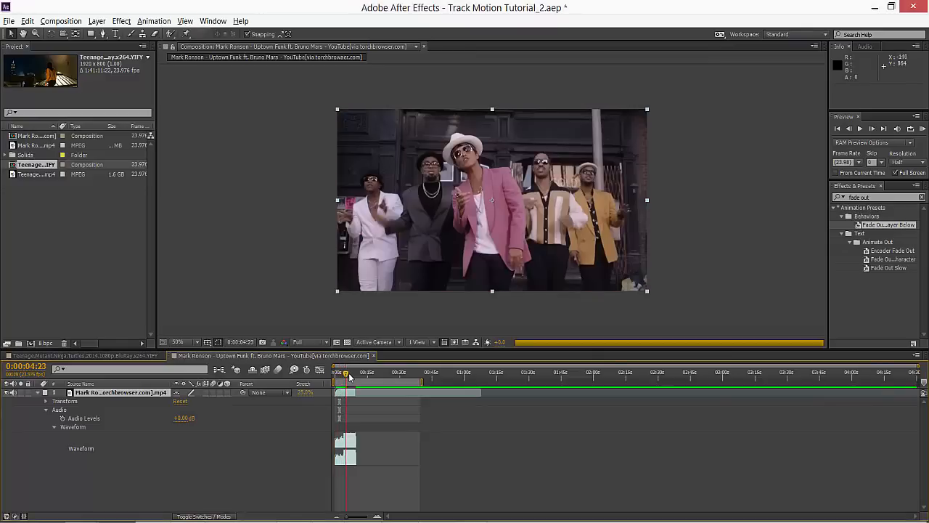
left_click(347, 372)
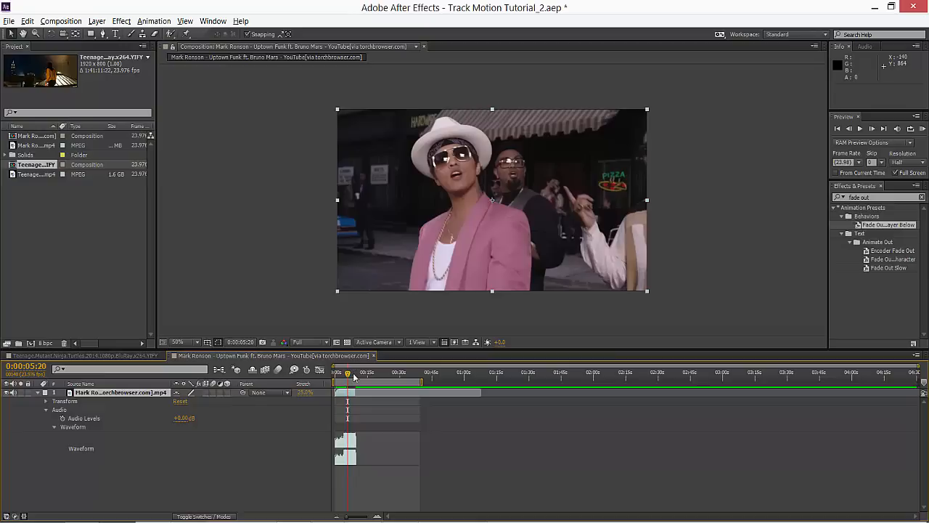
left_click(336, 373)
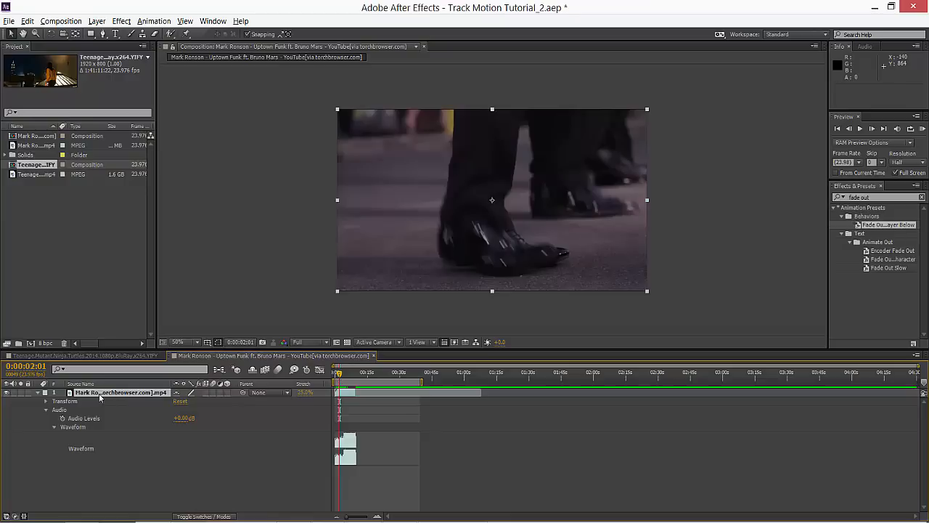
Pre-compose the music video layer into a new comp, leaving all attributes.
right_click(102, 392)
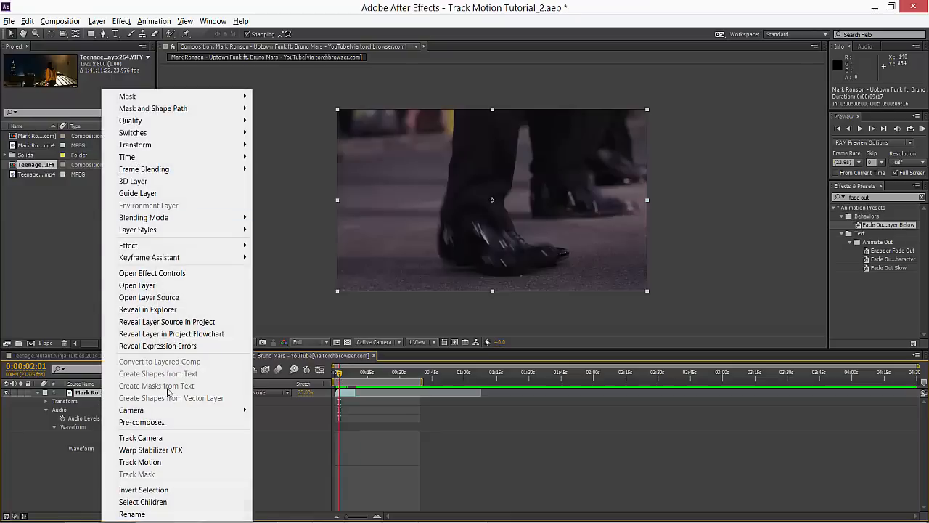
left_click(142, 422)
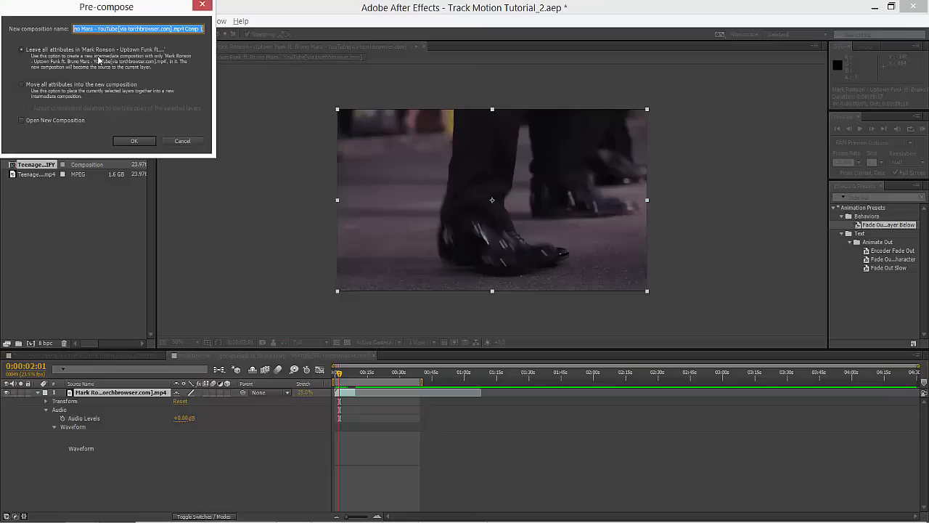
left_click(133, 141)
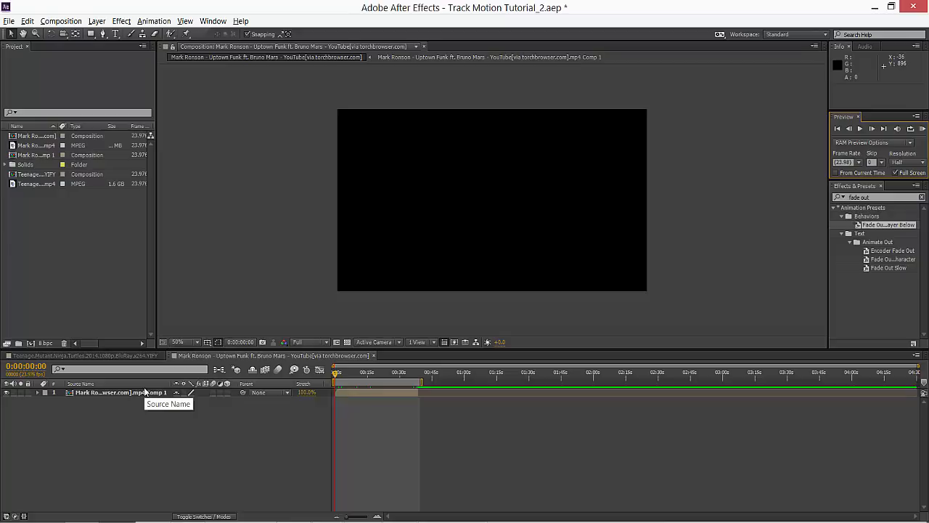
mouse_move(96, 20)
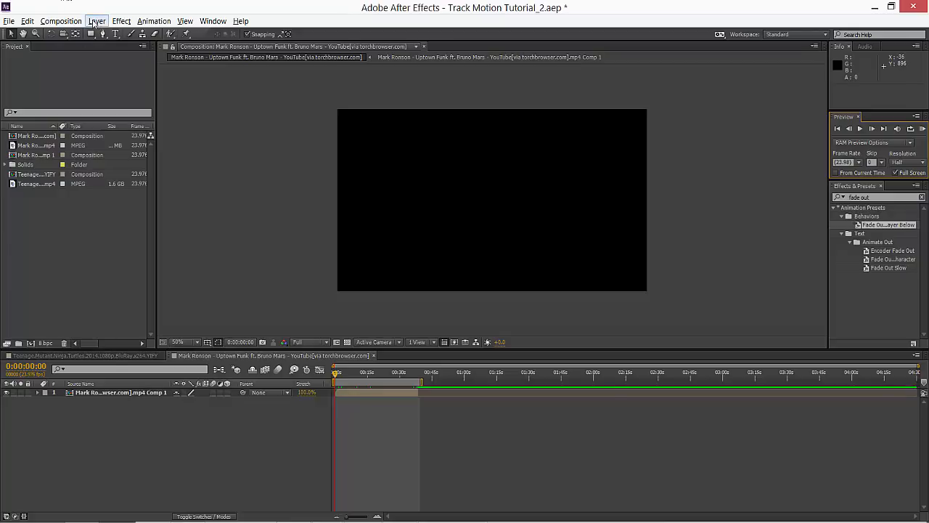
Add the comp to the Render Queue and bring up its Best Settings render dialog.
left_click(61, 20)
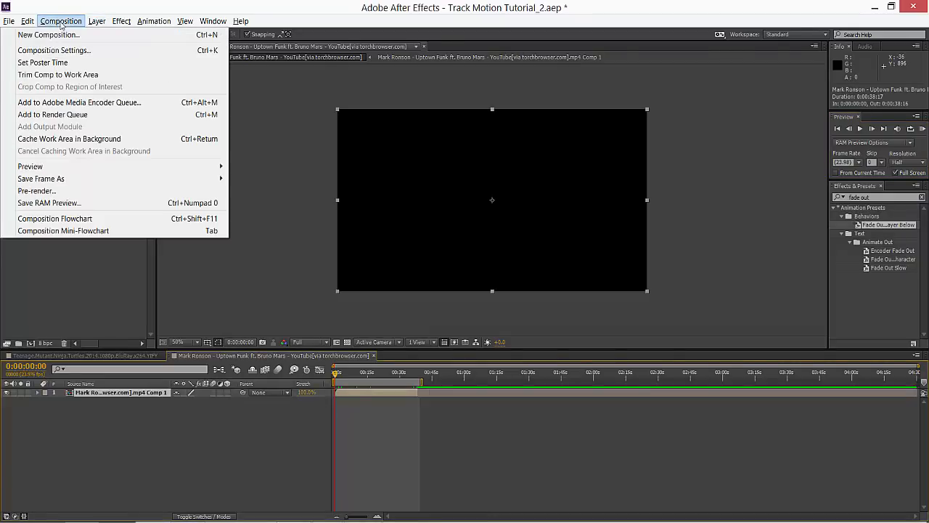
mouse_move(58, 74)
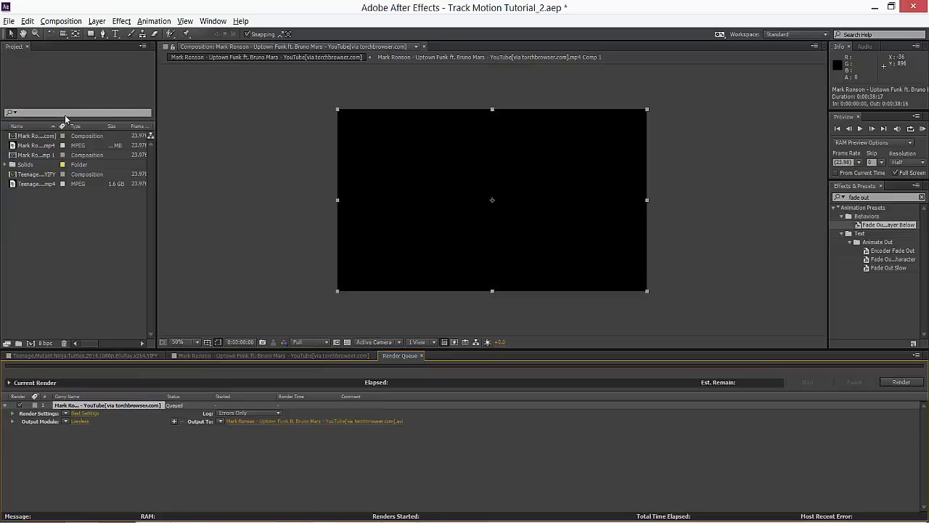
mouse_move(94, 436)
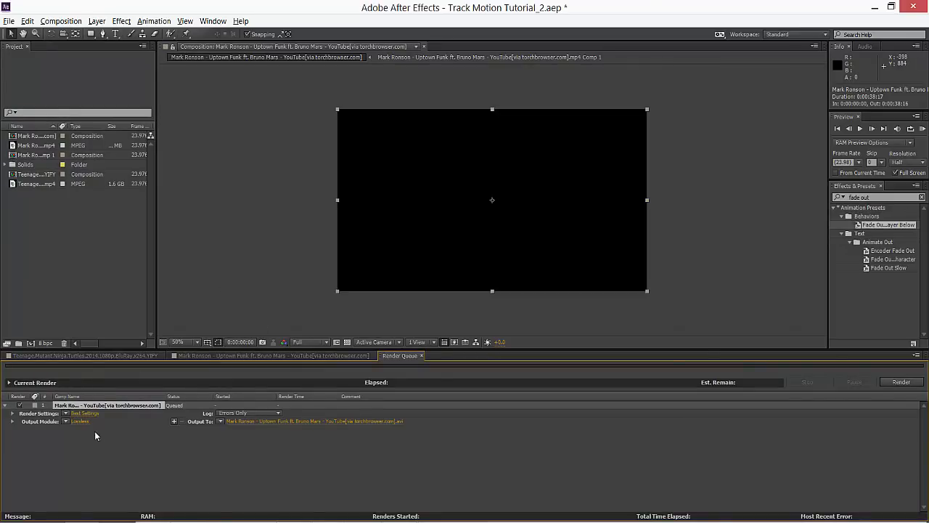
left_click(85, 413)
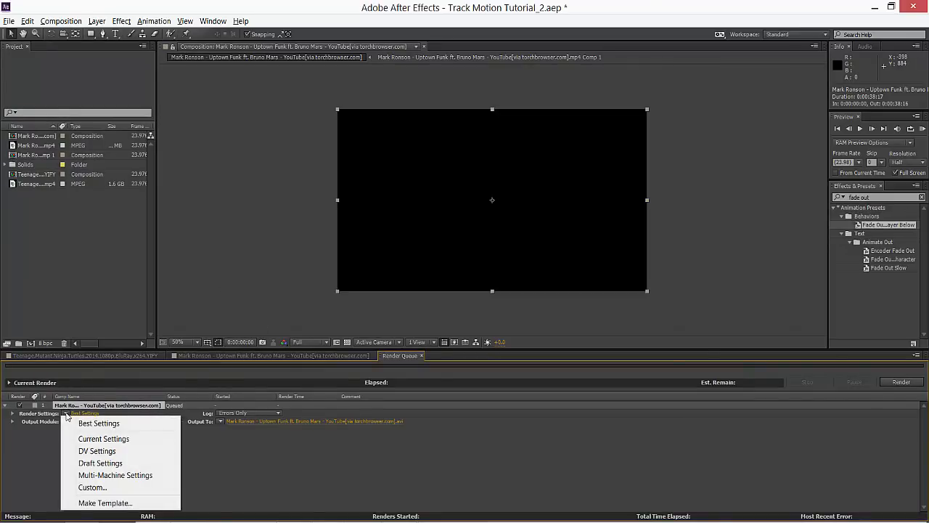
left_click(98, 423)
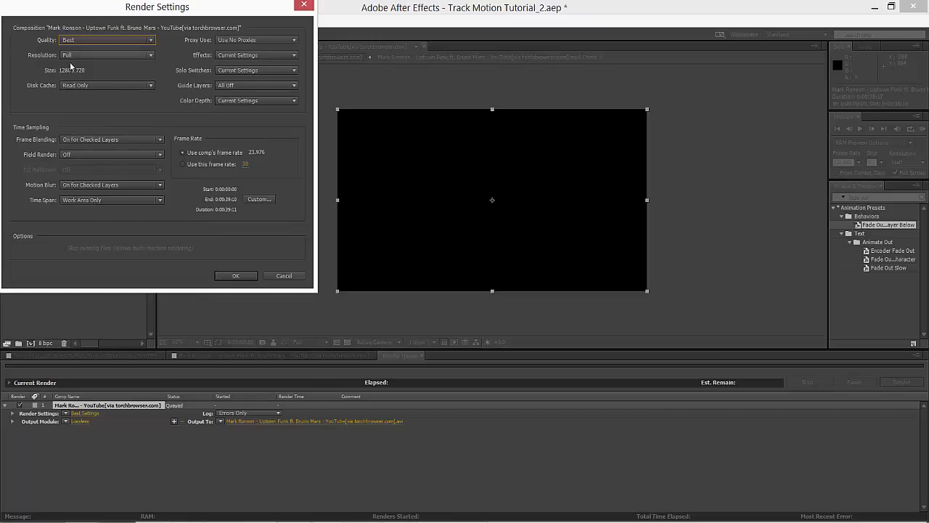
Accept the render settings and confirm the output AVI named after the song title.
left_click(105, 55)
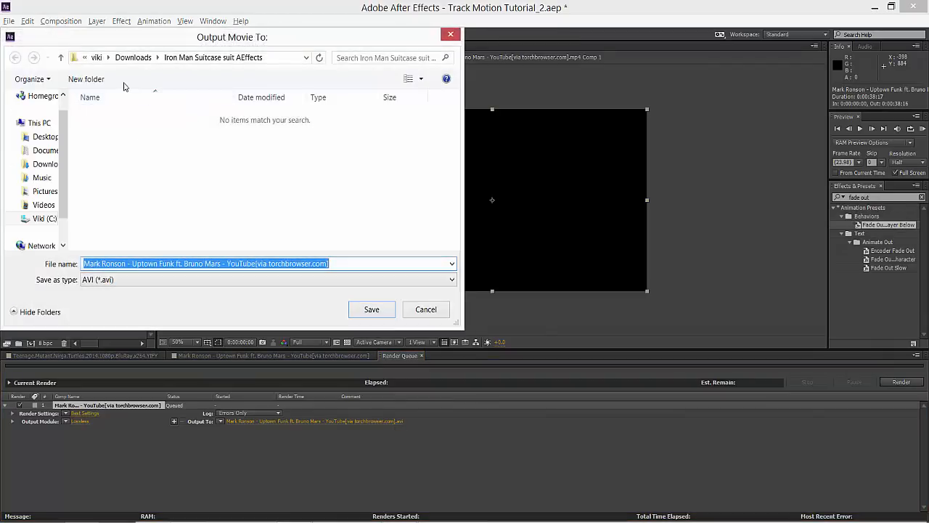
mouse_move(264, 290)
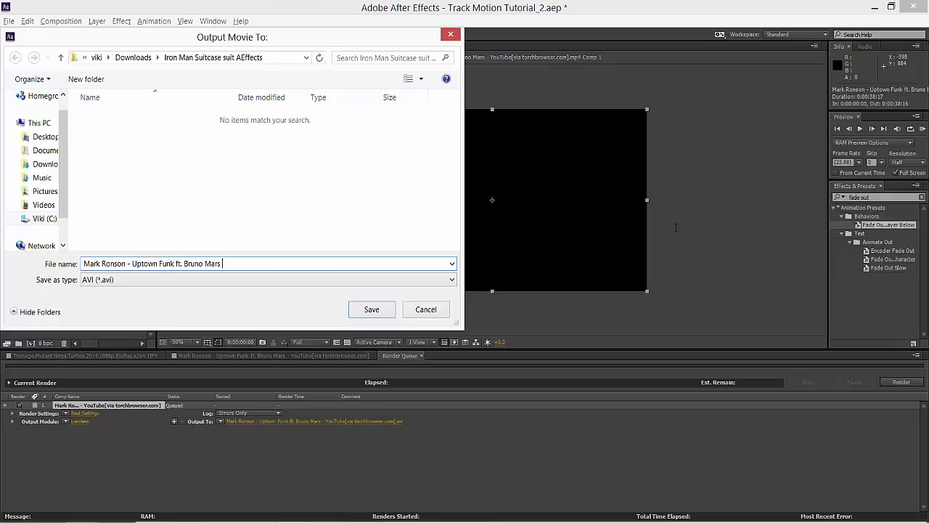
left_click(450, 280)
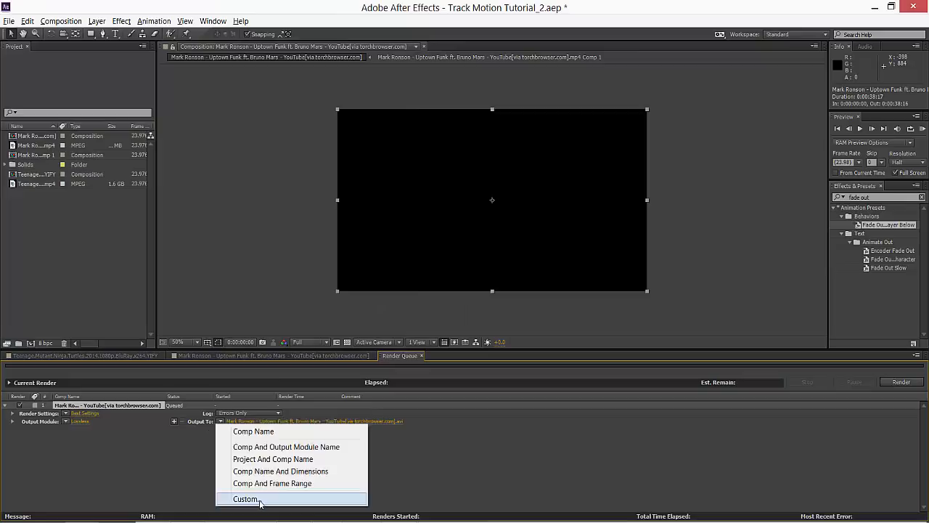
Set the output module to Lossless and start rendering the queued comp.
left_click(246, 499)
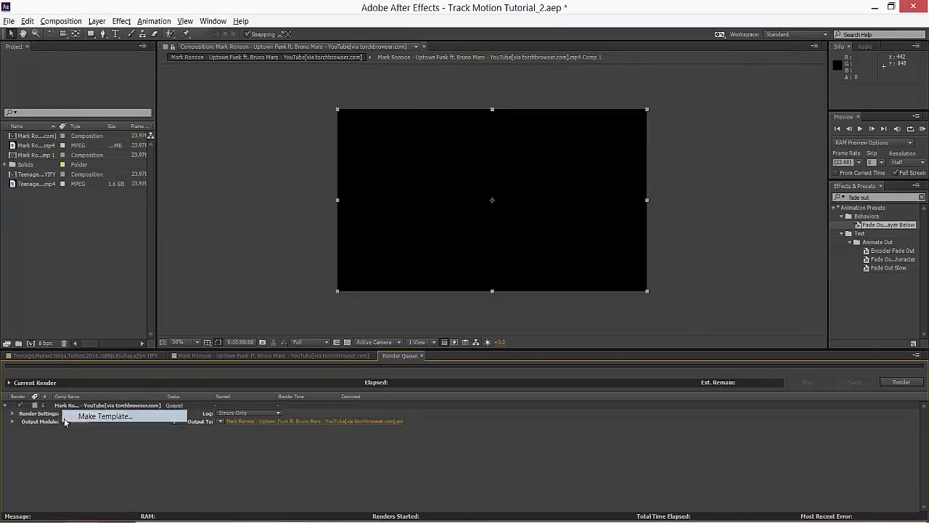
left_click(104, 416)
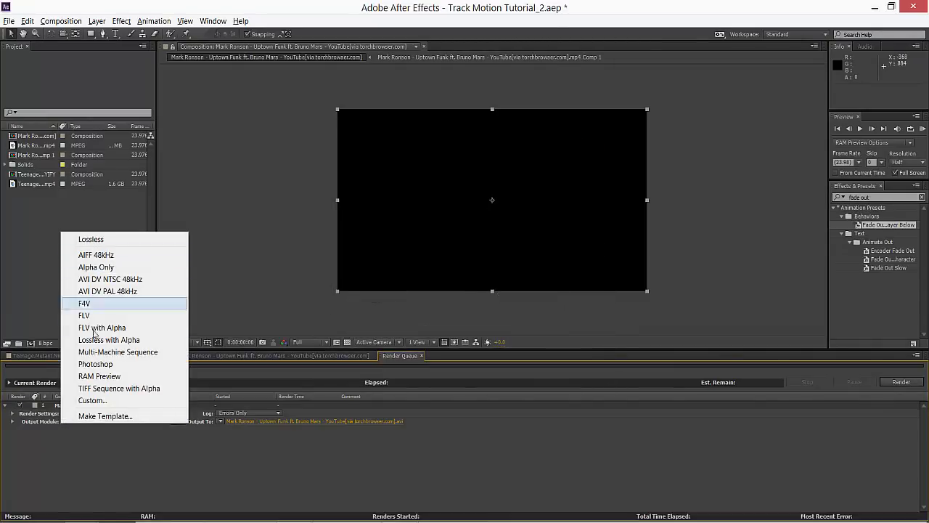
mouse_move(91, 239)
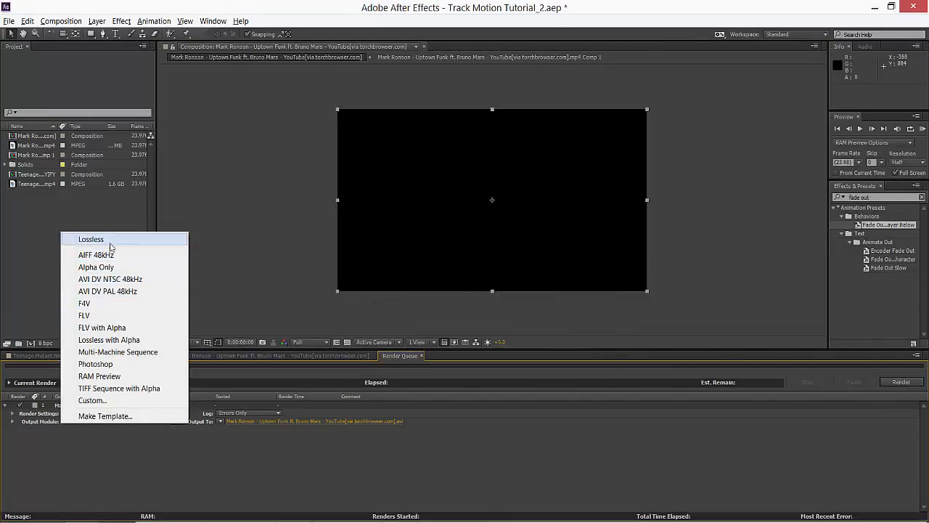
left_click(61, 20)
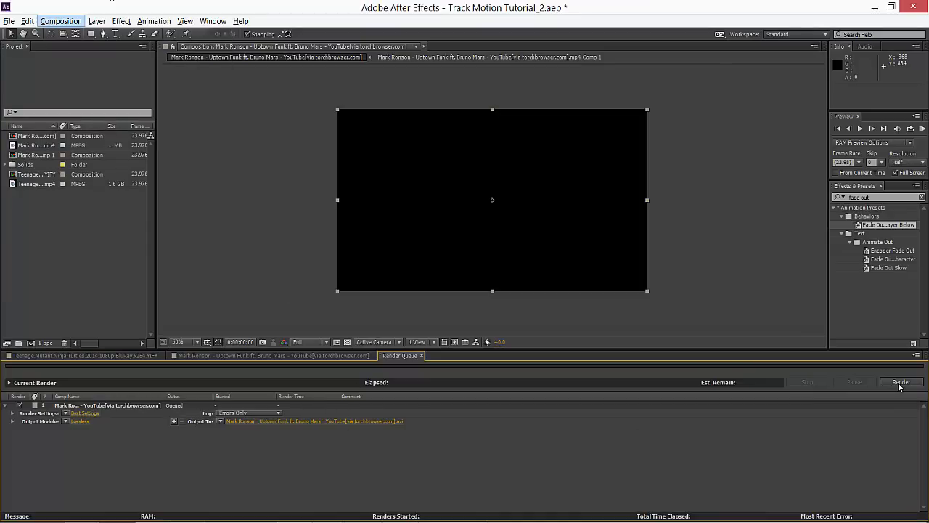
left_click(901, 382)
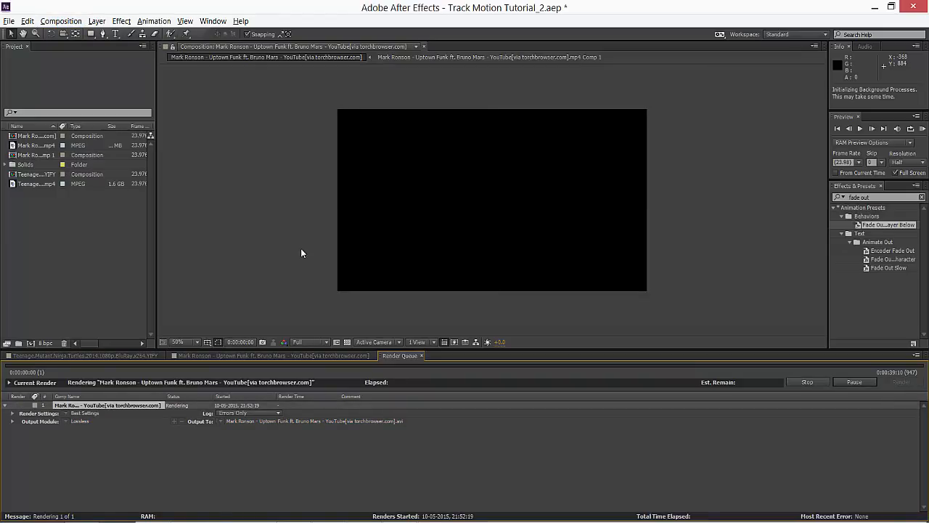
mouse_move(267, 275)
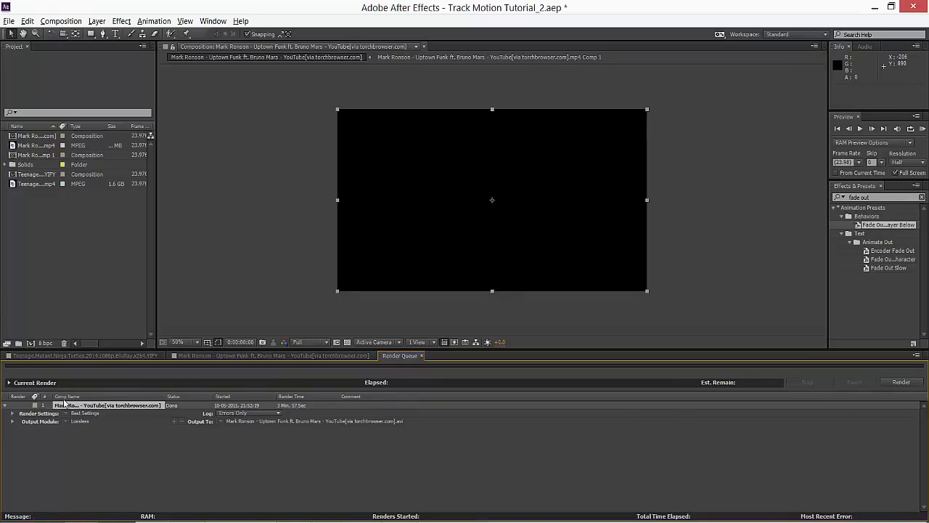
mouse_move(318, 426)
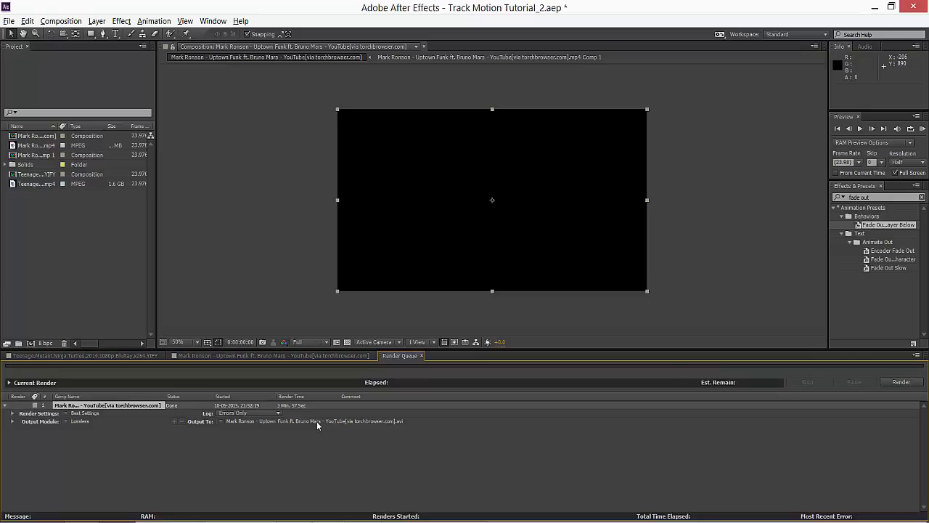
mouse_move(335, 414)
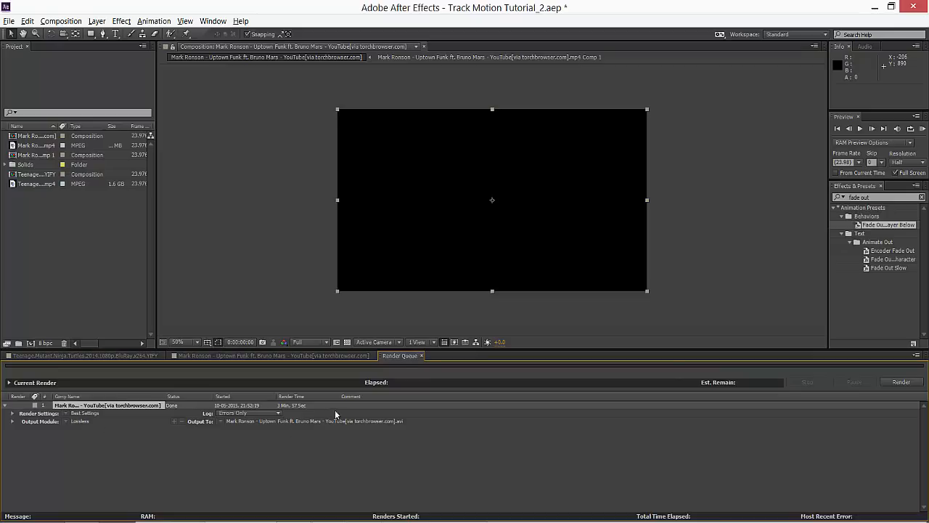
mouse_move(215, 433)
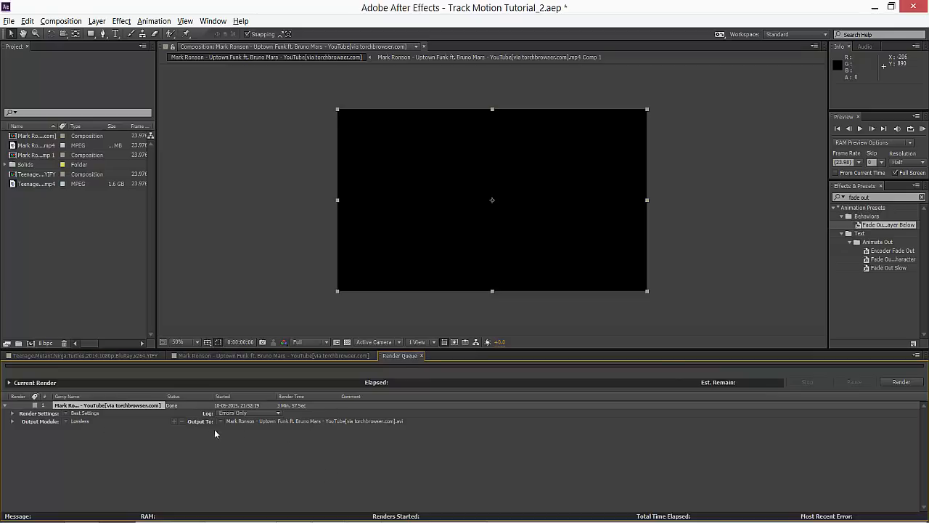
mouse_move(280, 431)
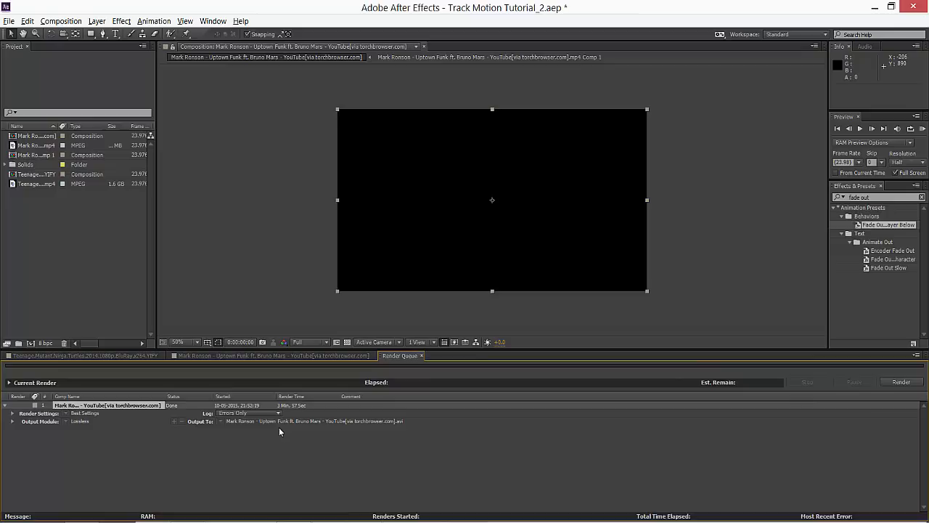
mouse_move(130, 411)
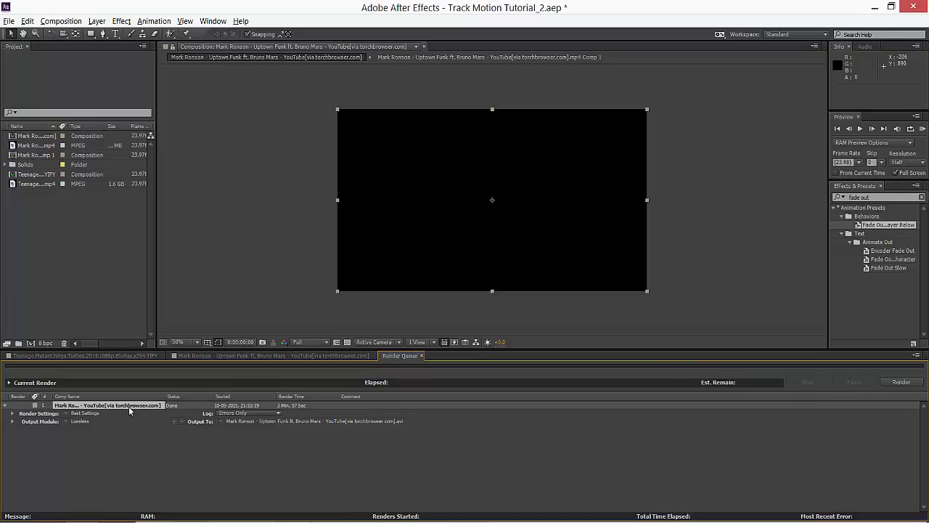
mouse_move(222, 400)
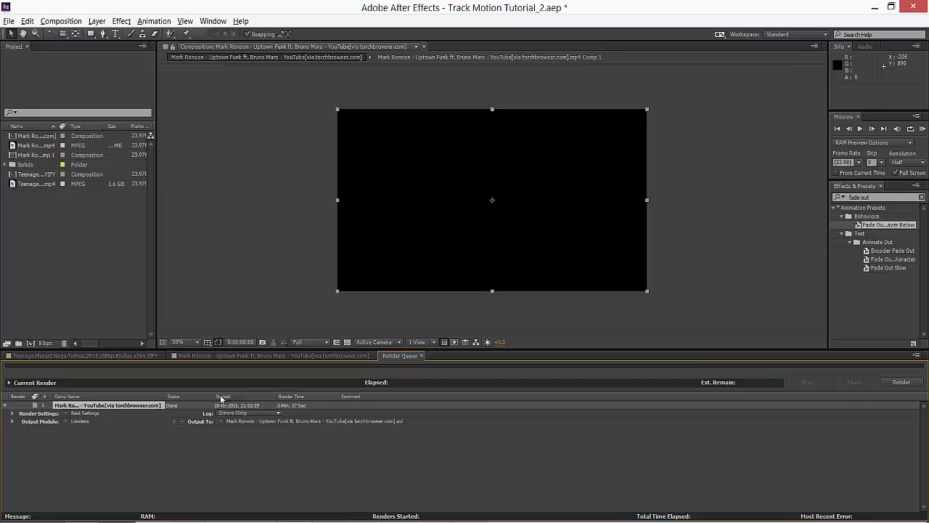
mouse_move(376, 428)
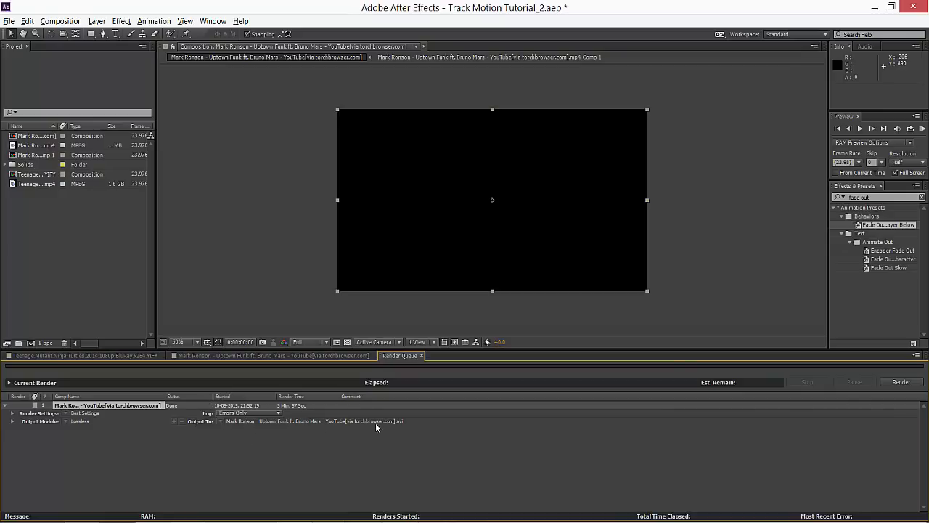
mouse_move(323, 403)
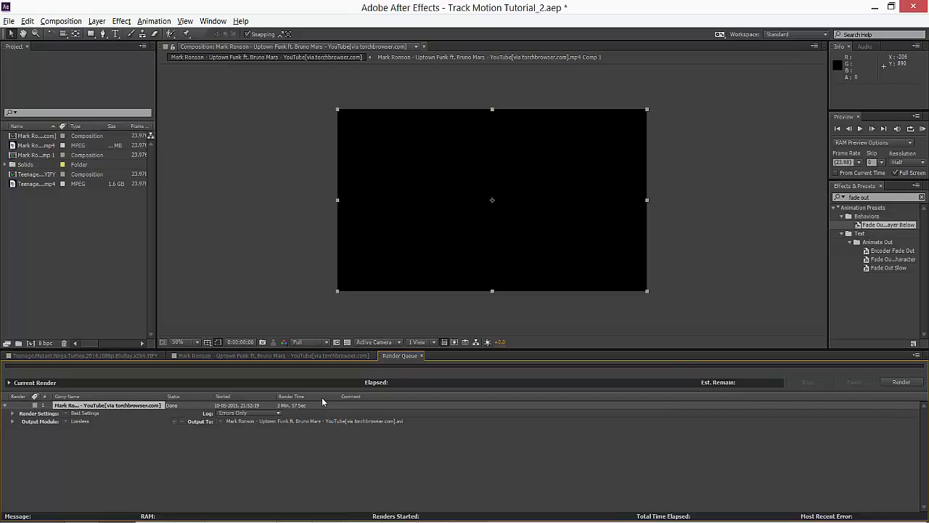